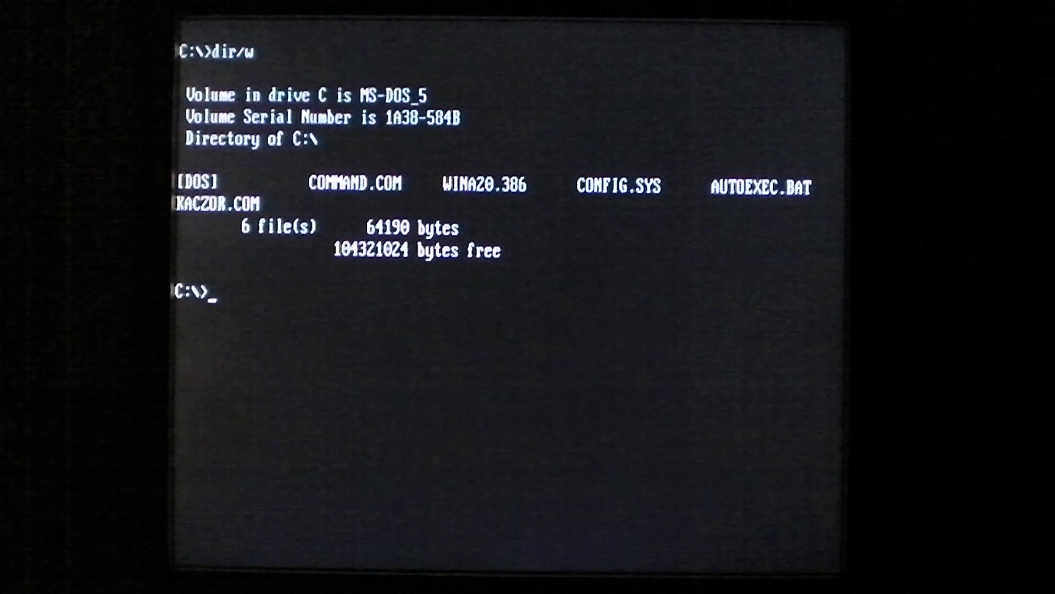
- Change into C:\DOS and show its wide listing of 83 files with dir/w
type("cd dos")
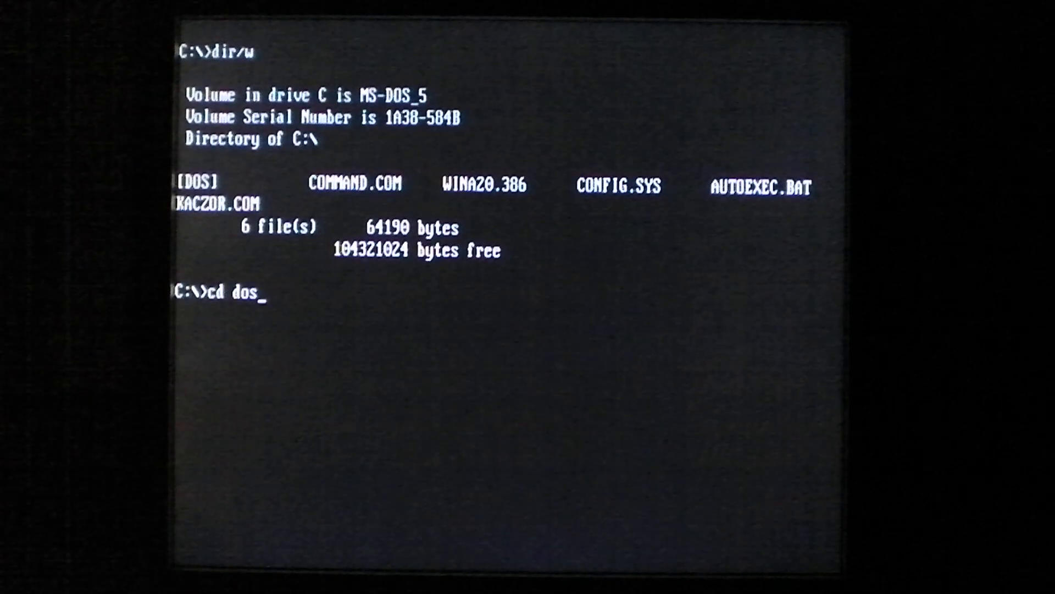
key("Return")
type("dir/w")
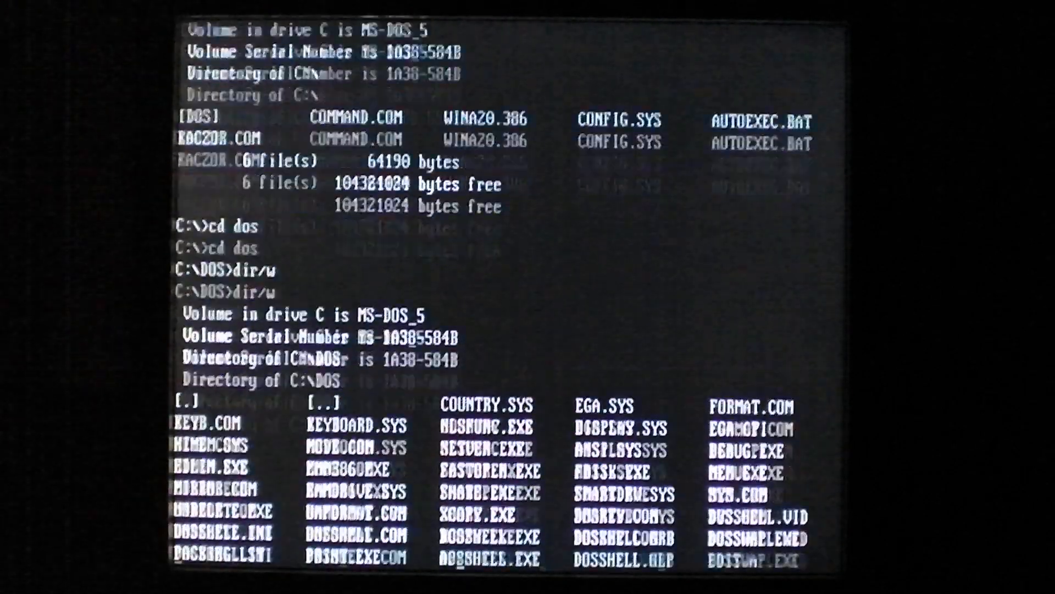
scroll("down", 3)
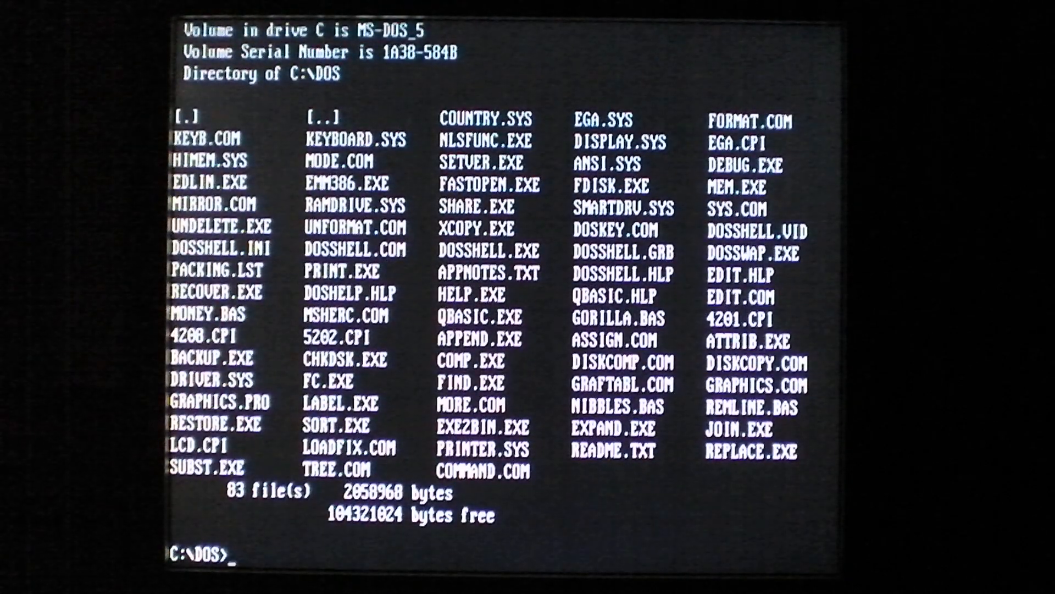
type("cd")
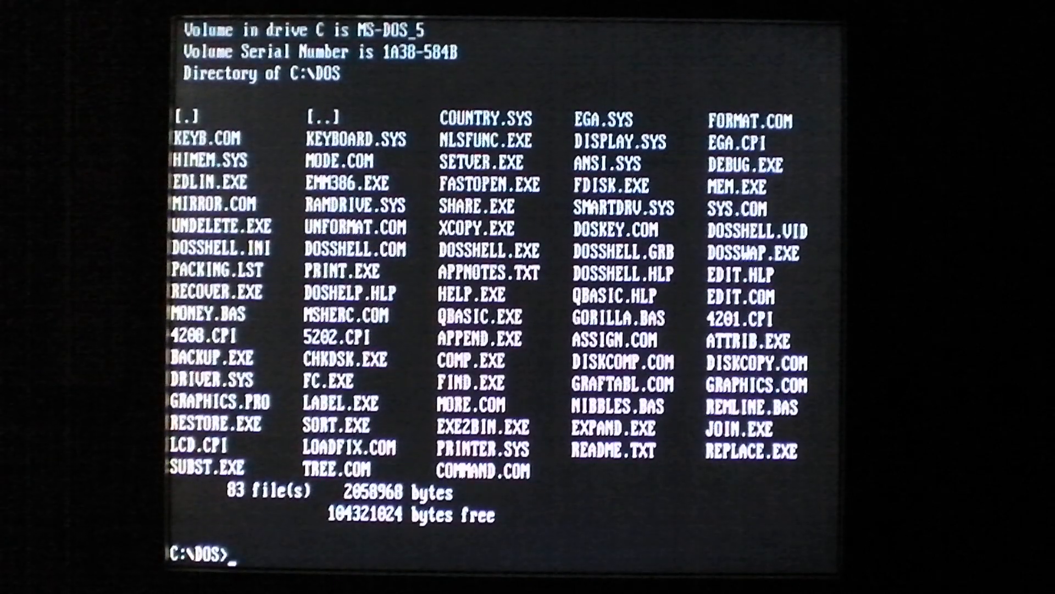
- Install DOSKey and load the graphics utility
type("d")
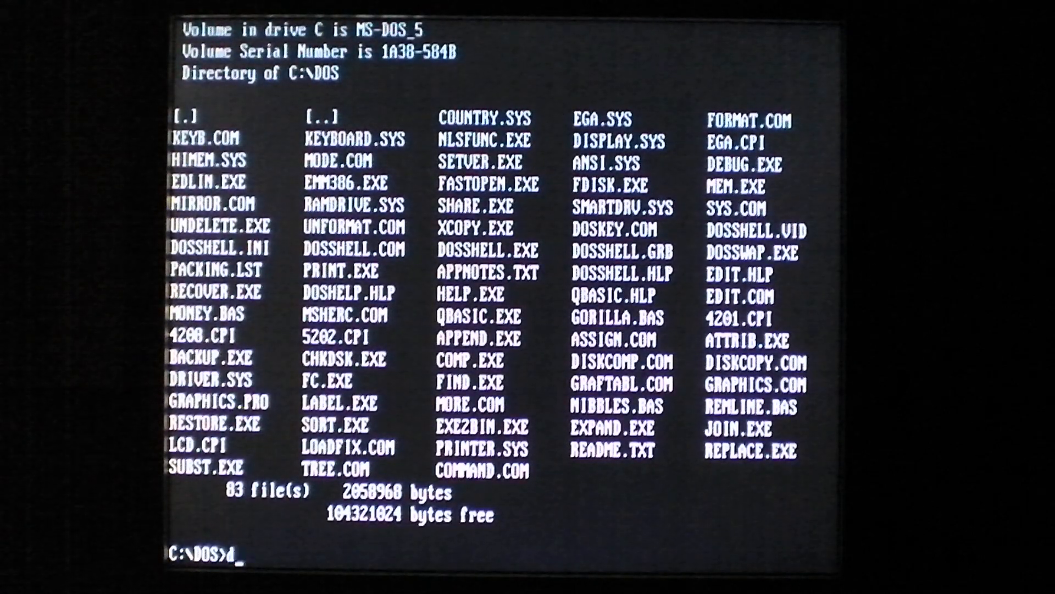
type("oskey")
type("g")
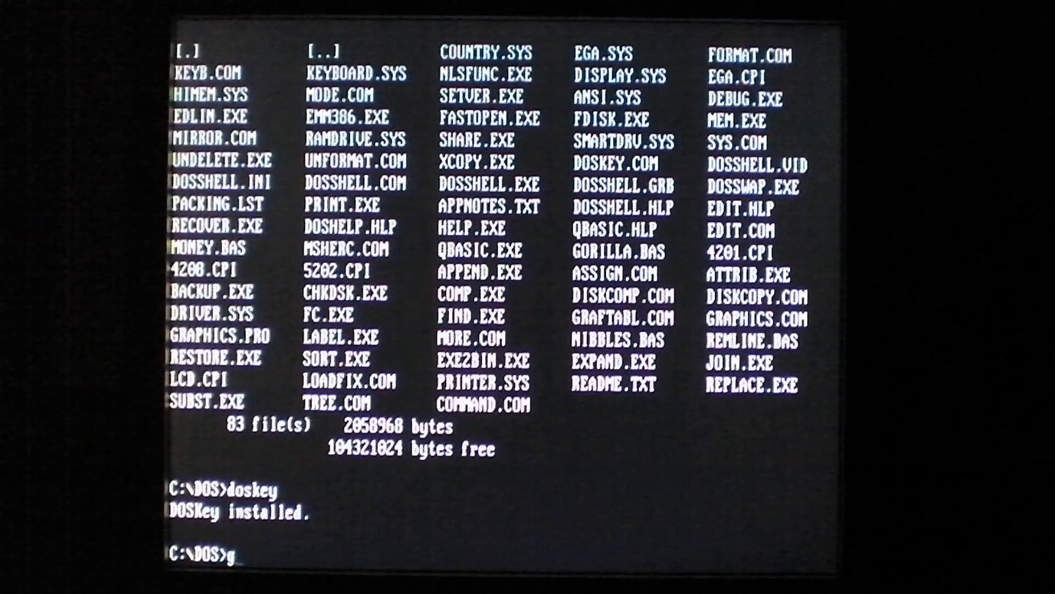
type("raphics")
type("dir/w")
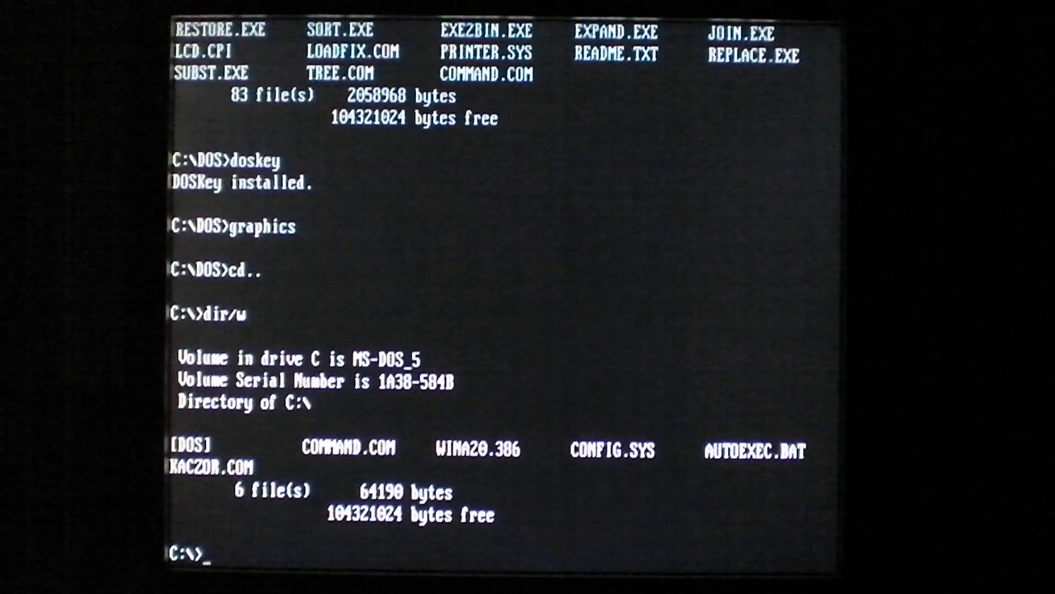
- Return to C:\ and set the system date to 3-3-95
type("da")
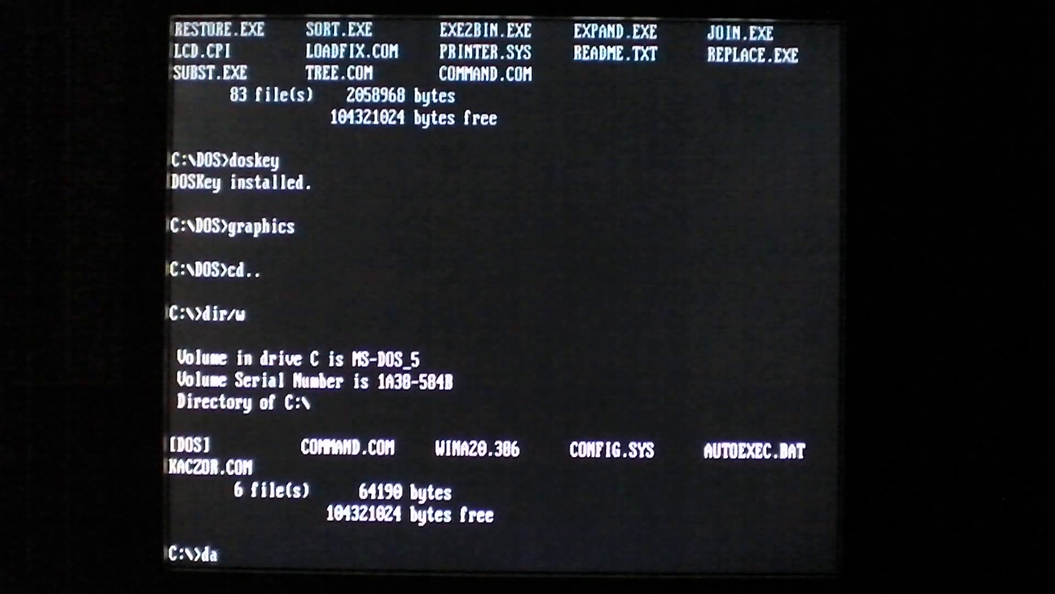
type("date")
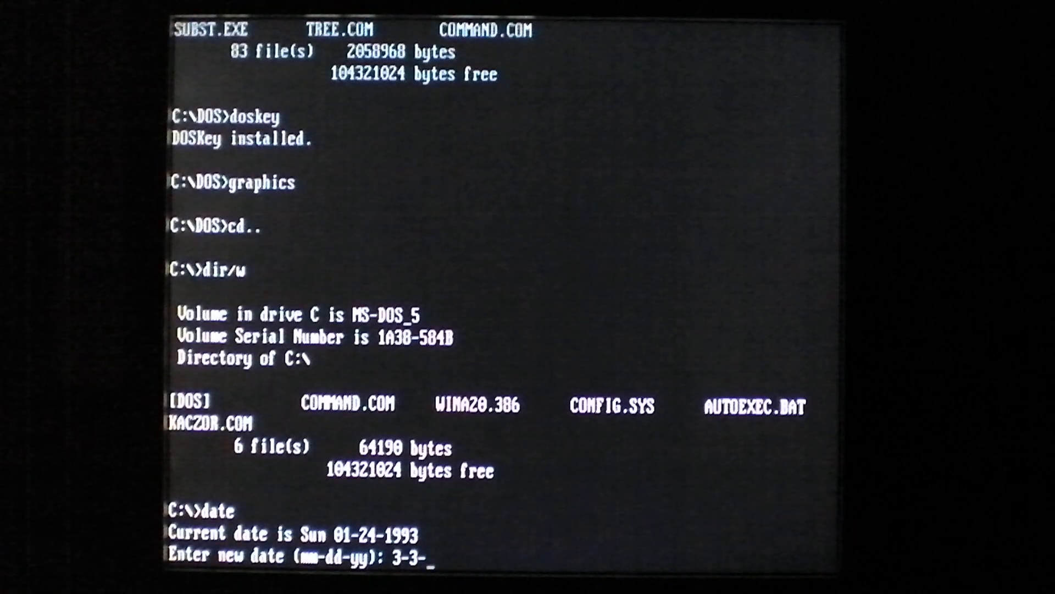
type("95")
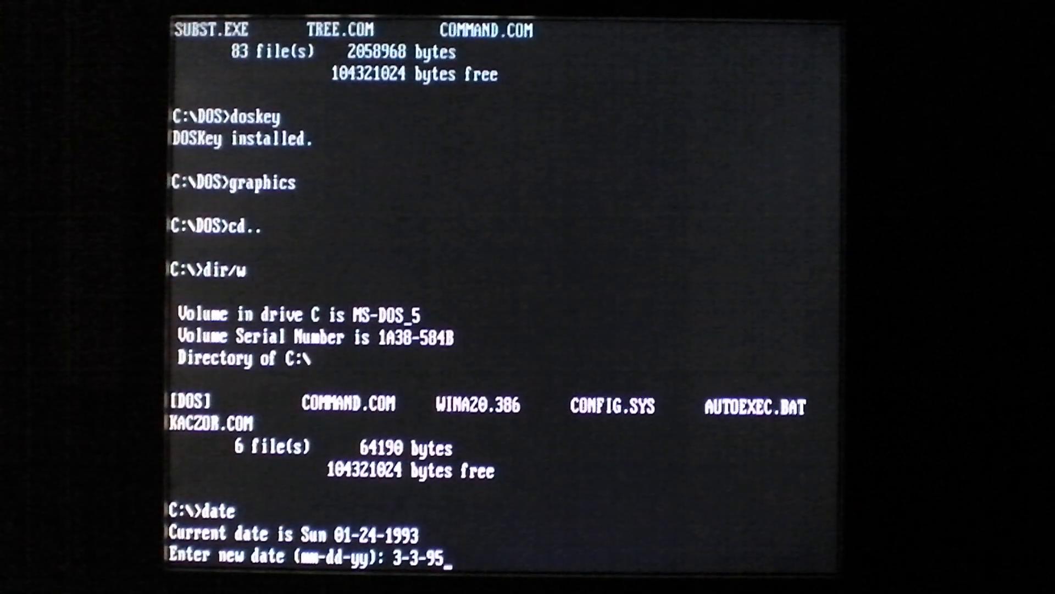
key("Return")
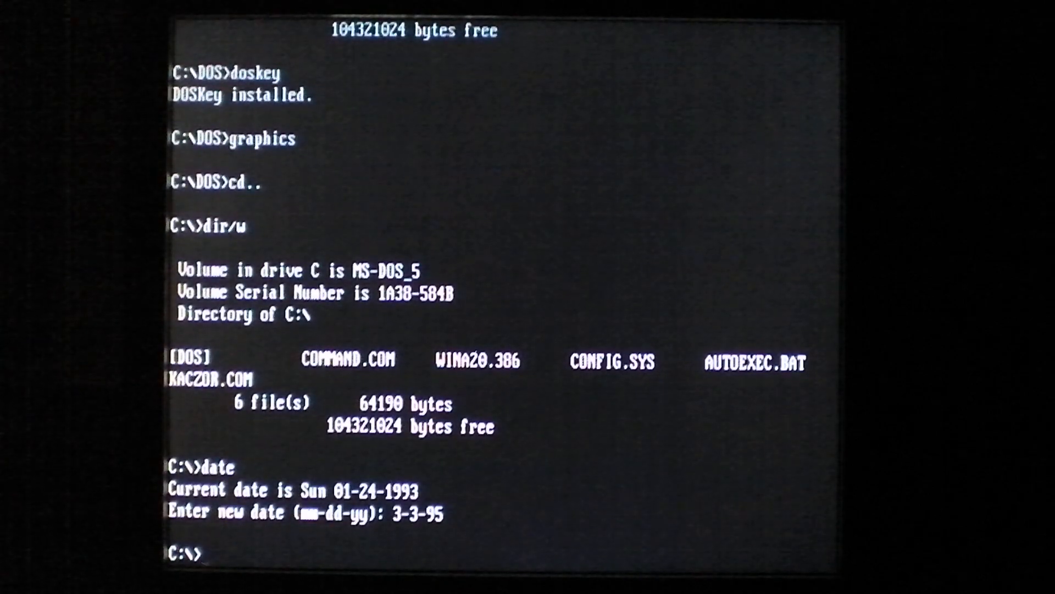
key("ctrl+alt+delete")
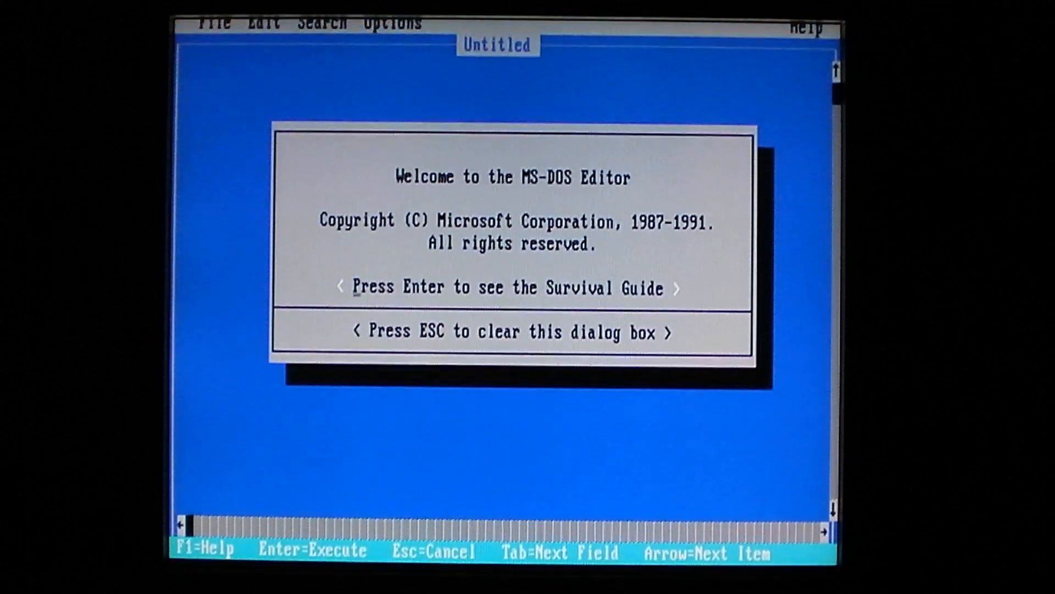
- Exit the MS-DOS Editor via File > Exit, returning to the C:\DOS prompt
left_click(214, 31)
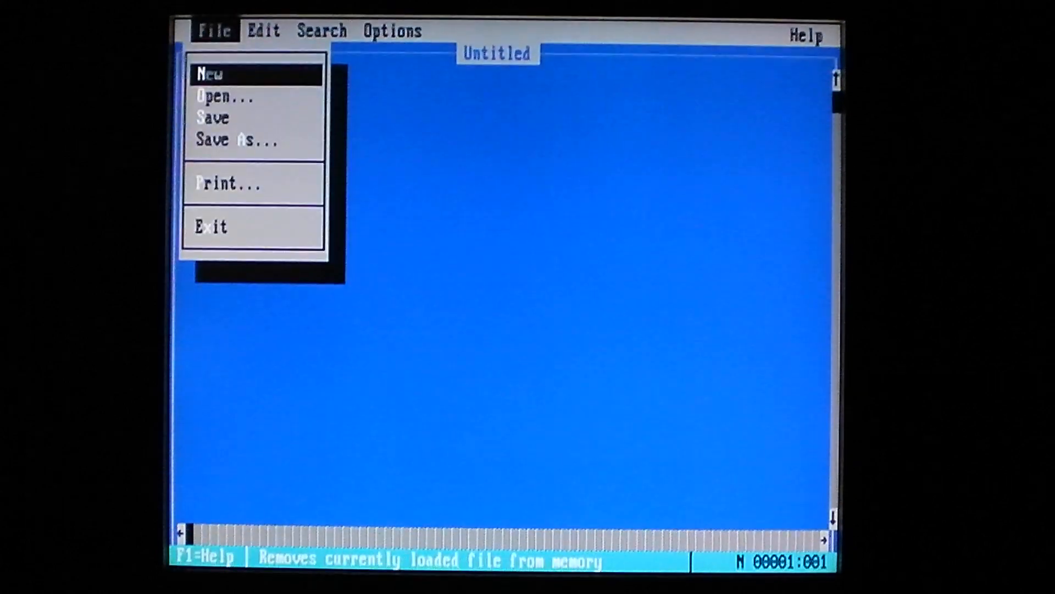
left_click(211, 226)
type("c")
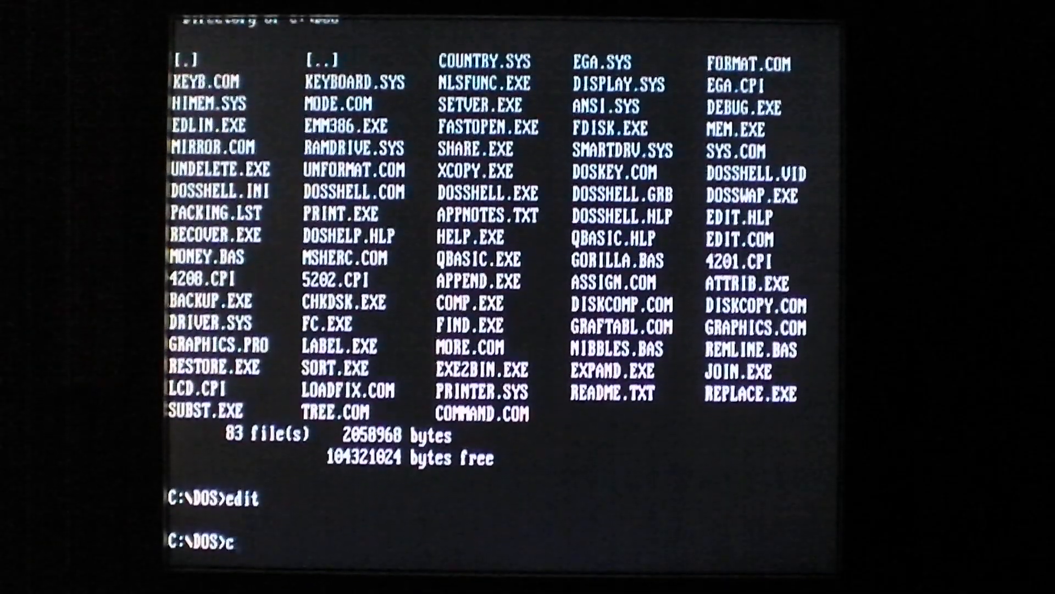
- Run chkdsk, reporting volume MS-DOS_5 created 01-24-1993 and its serial number
type("hld")
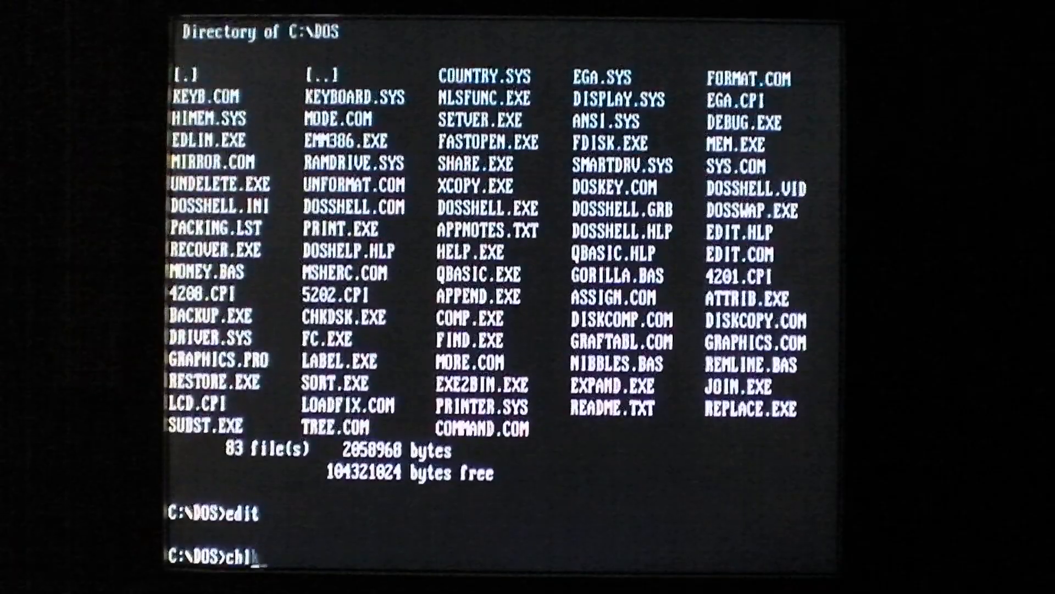
key("Return")
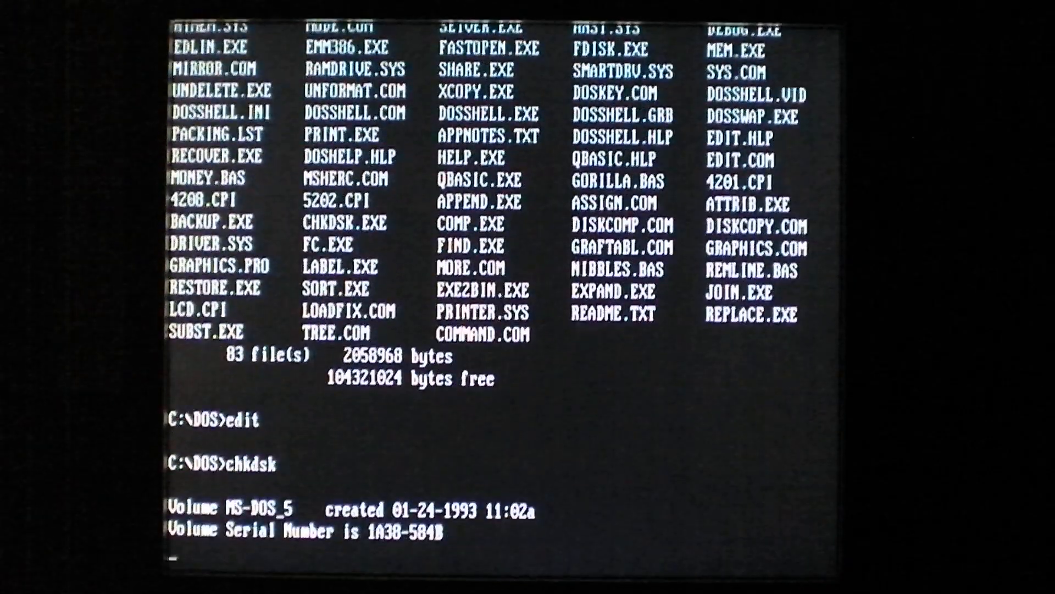